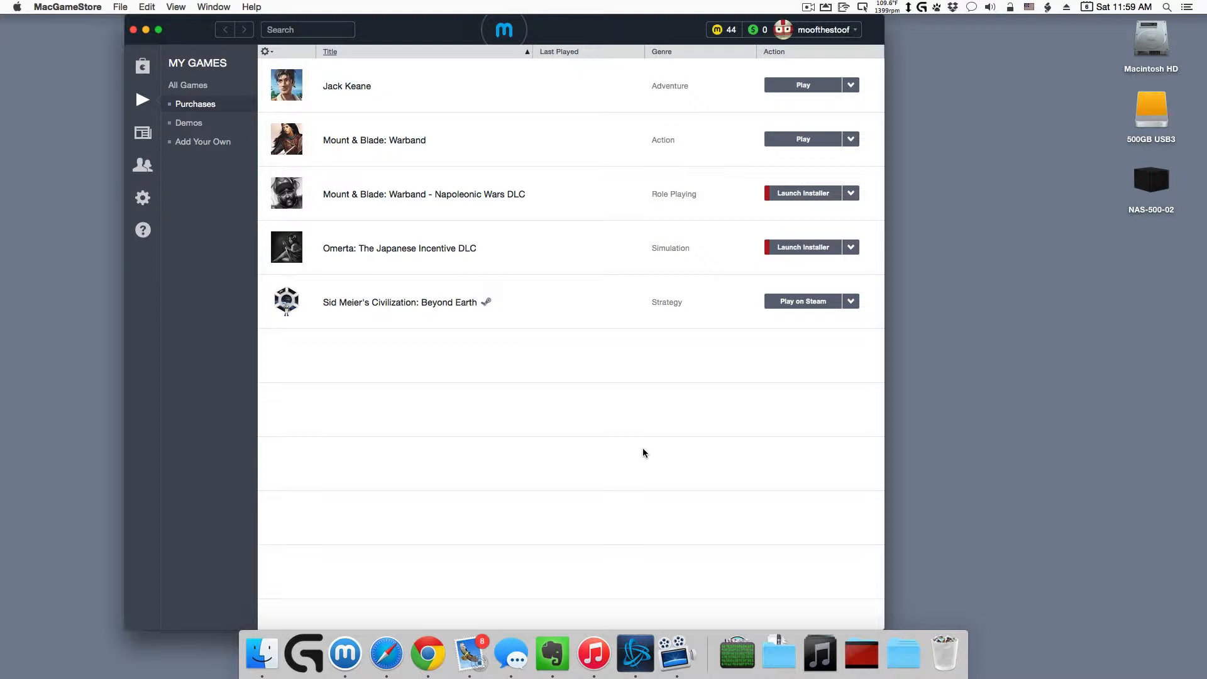
{"action": "mouse_move", "coordinate": [731, 144]}
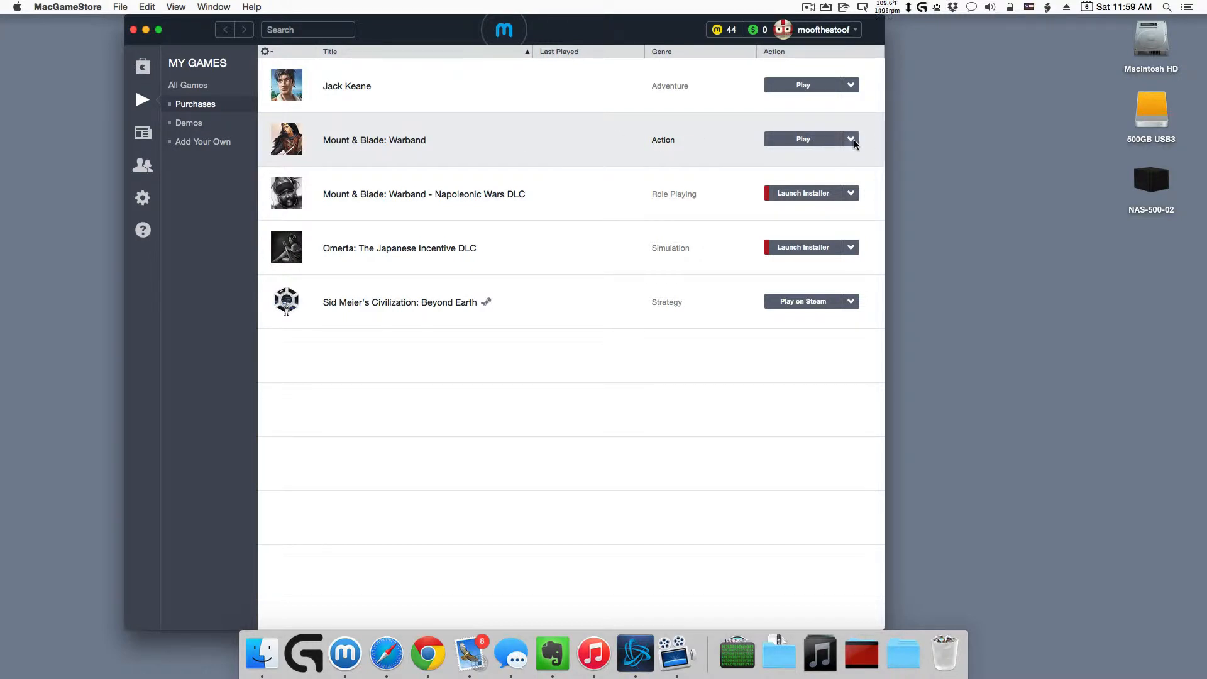
Bring forward the Finder window showing Mount and Blade Warband.app in the Mount Blade Warband folder
{"action": "left_click", "coordinate": [851, 139]}
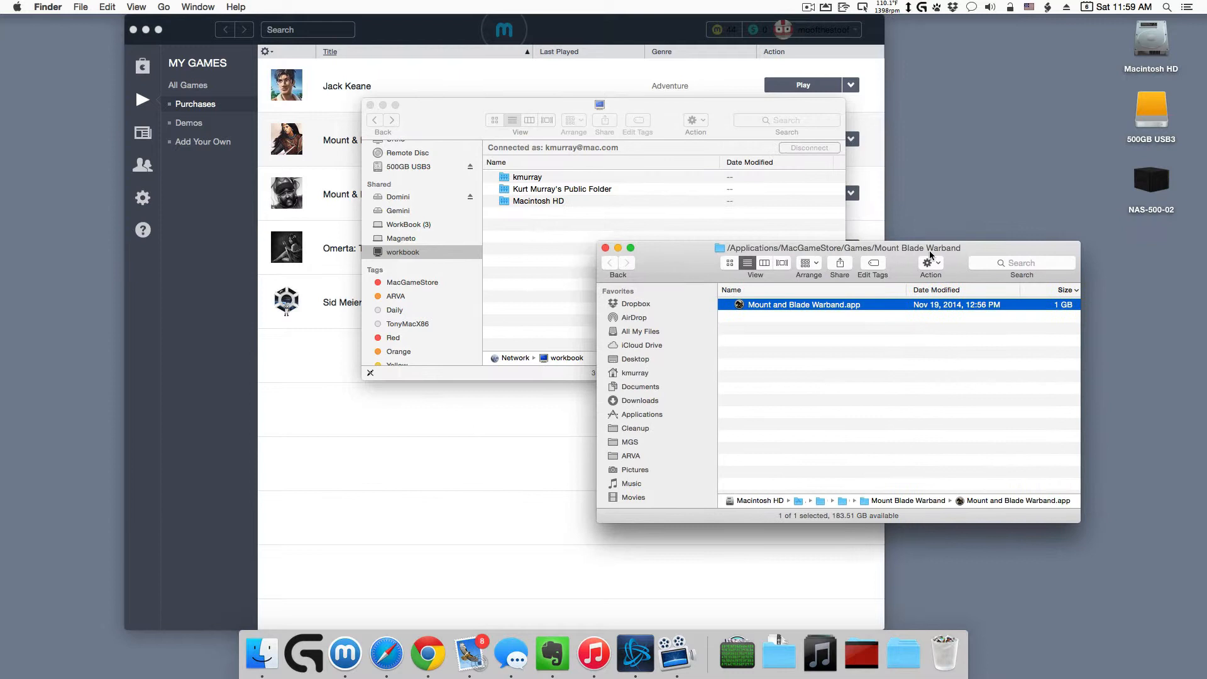
{"action": "mouse_move", "coordinate": [822, 249]}
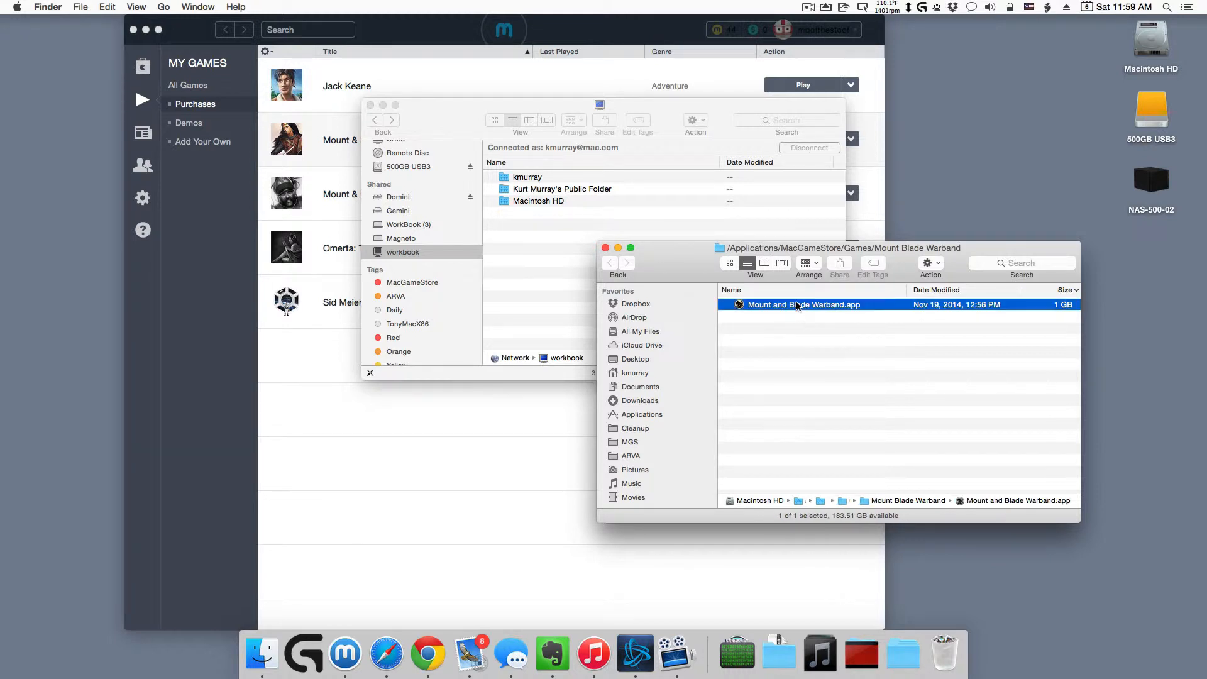
{"action": "mouse_move", "coordinate": [688, 225]}
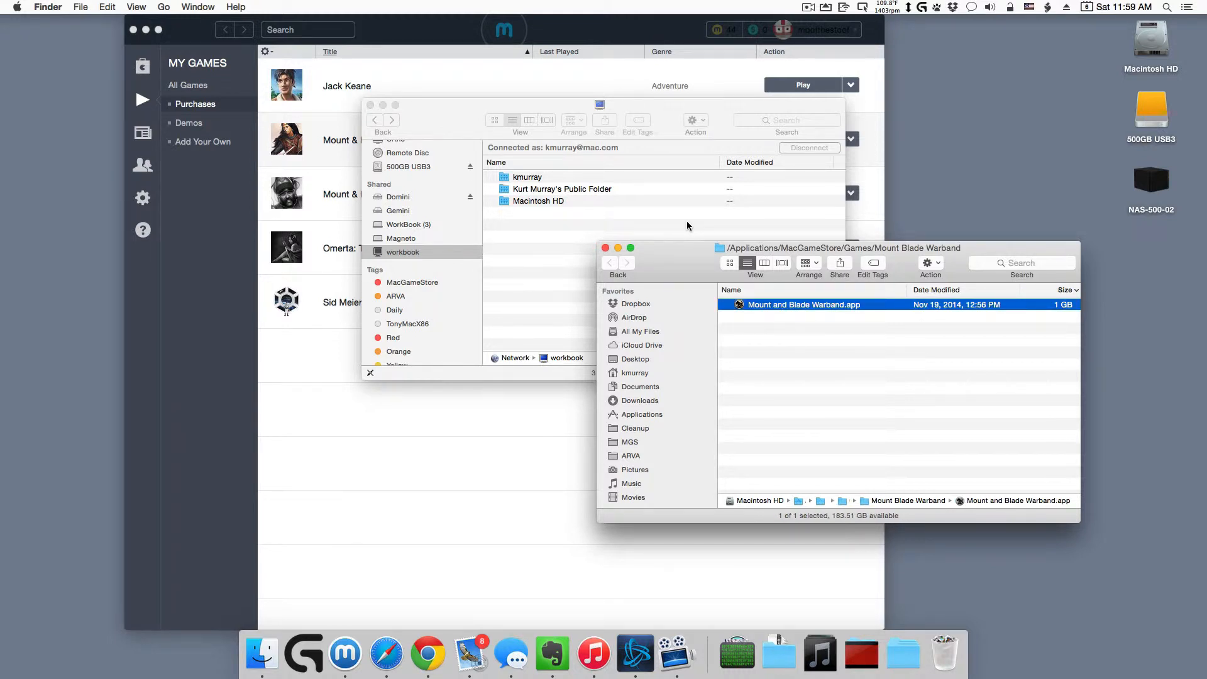
{"action": "mouse_move", "coordinate": [497, 196]}
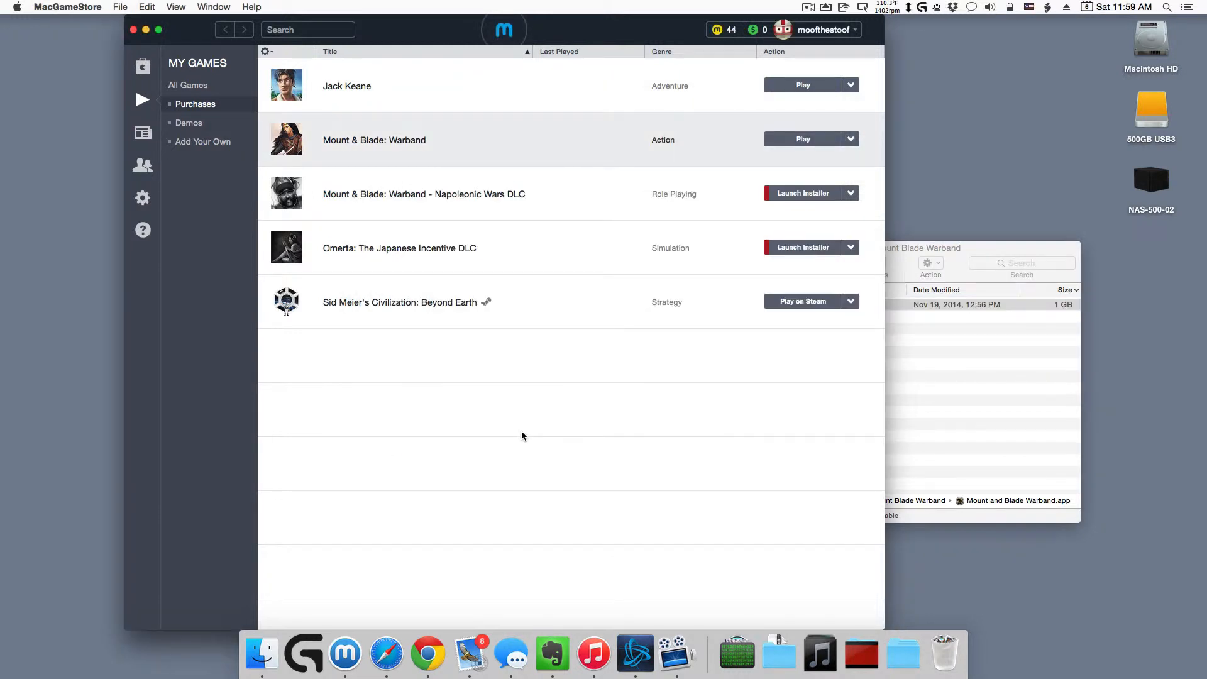
{"action": "mouse_move", "coordinate": [529, 199]}
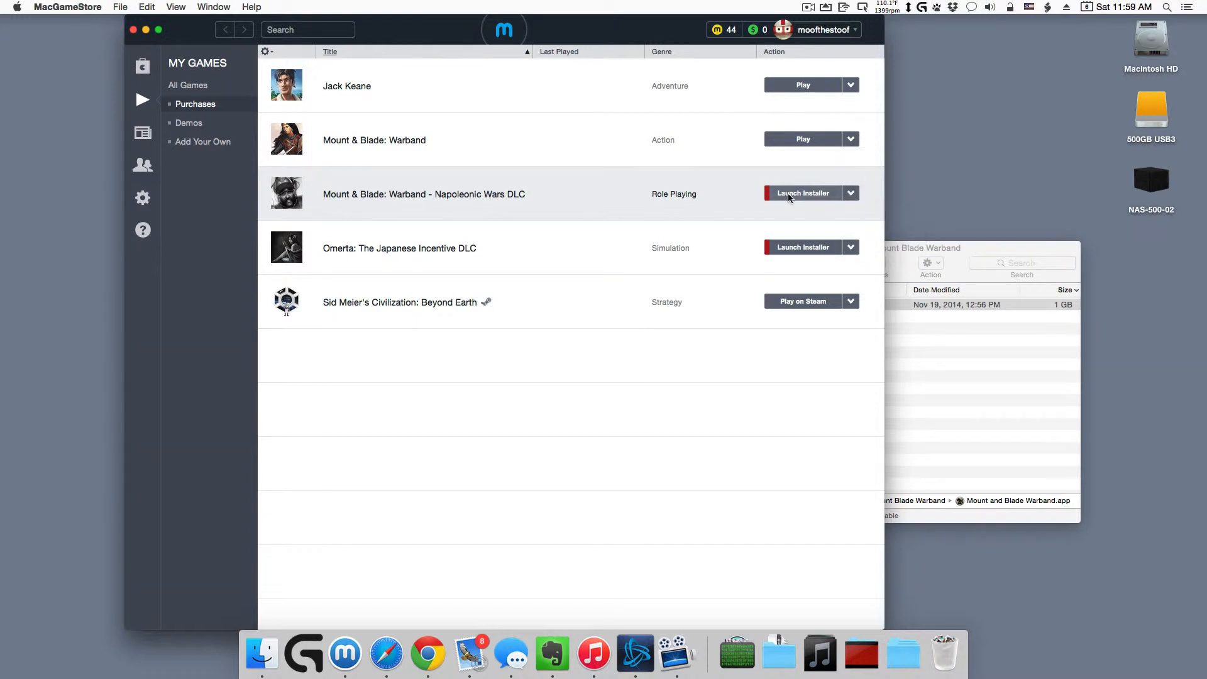
Start the Napoleonic Wars DLC install from its Launch Installer button
{"action": "left_click", "coordinate": [802, 192]}
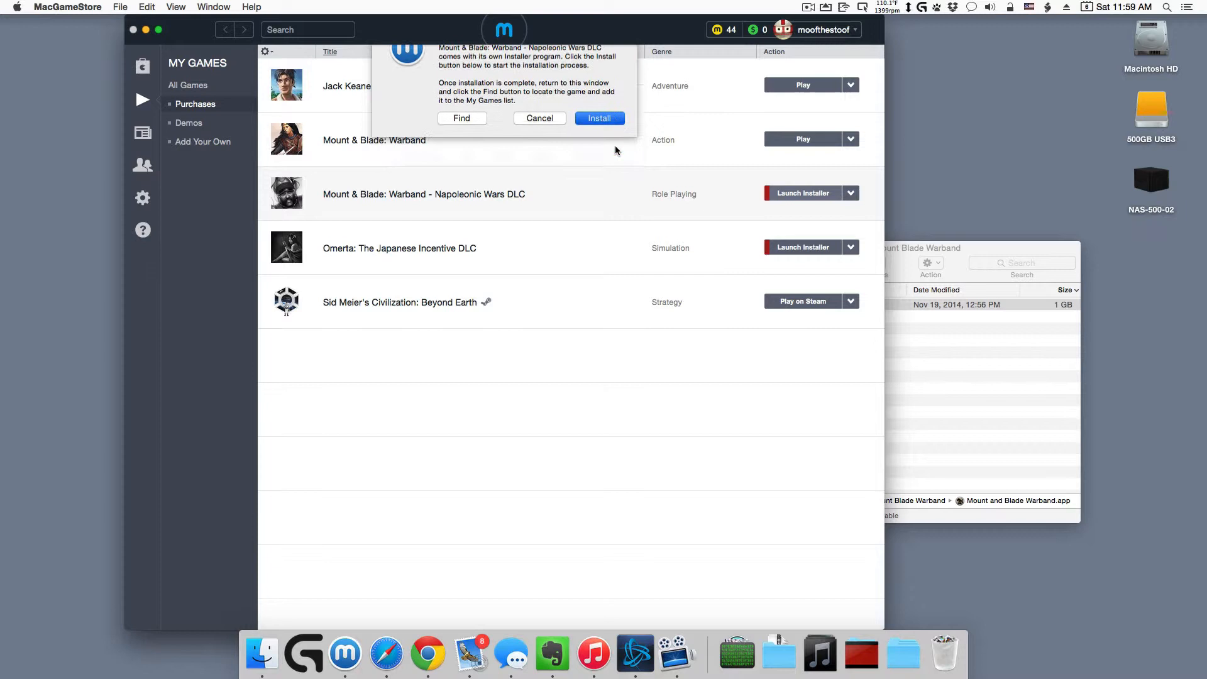
Run the Napoleonic Wars installer, accept the license and authorize a standard install on Macintosh HD
{"action": "left_click", "coordinate": [600, 118]}
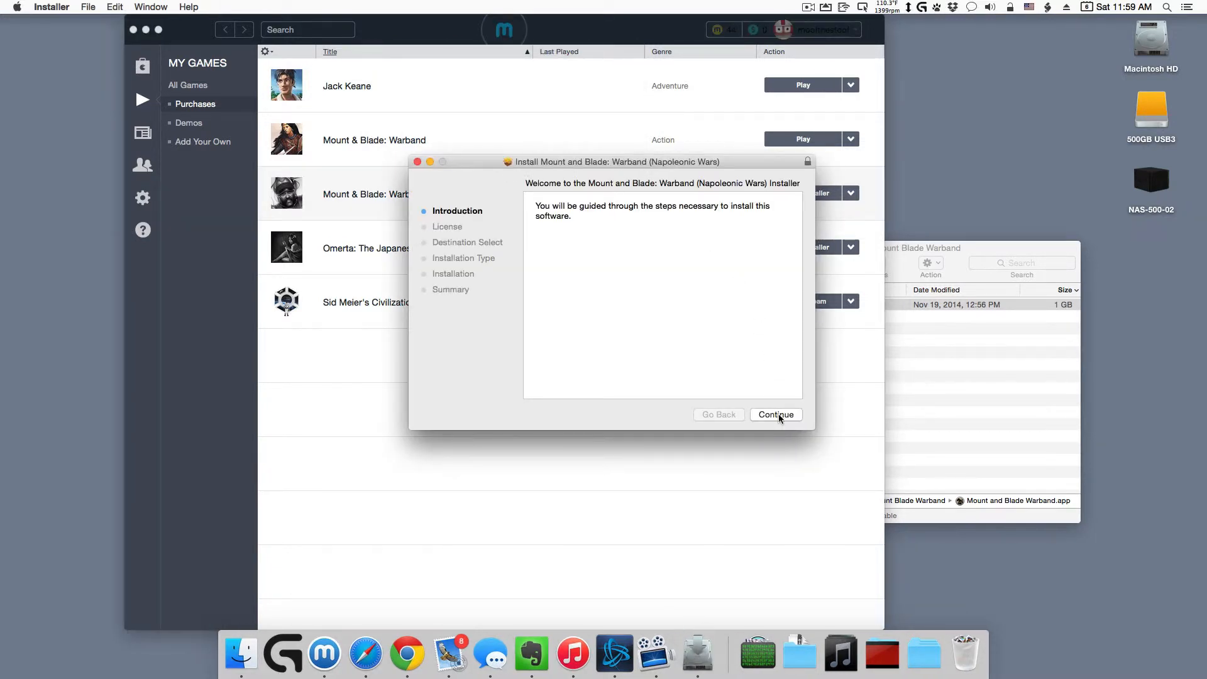
{"action": "left_click", "coordinate": [776, 415]}
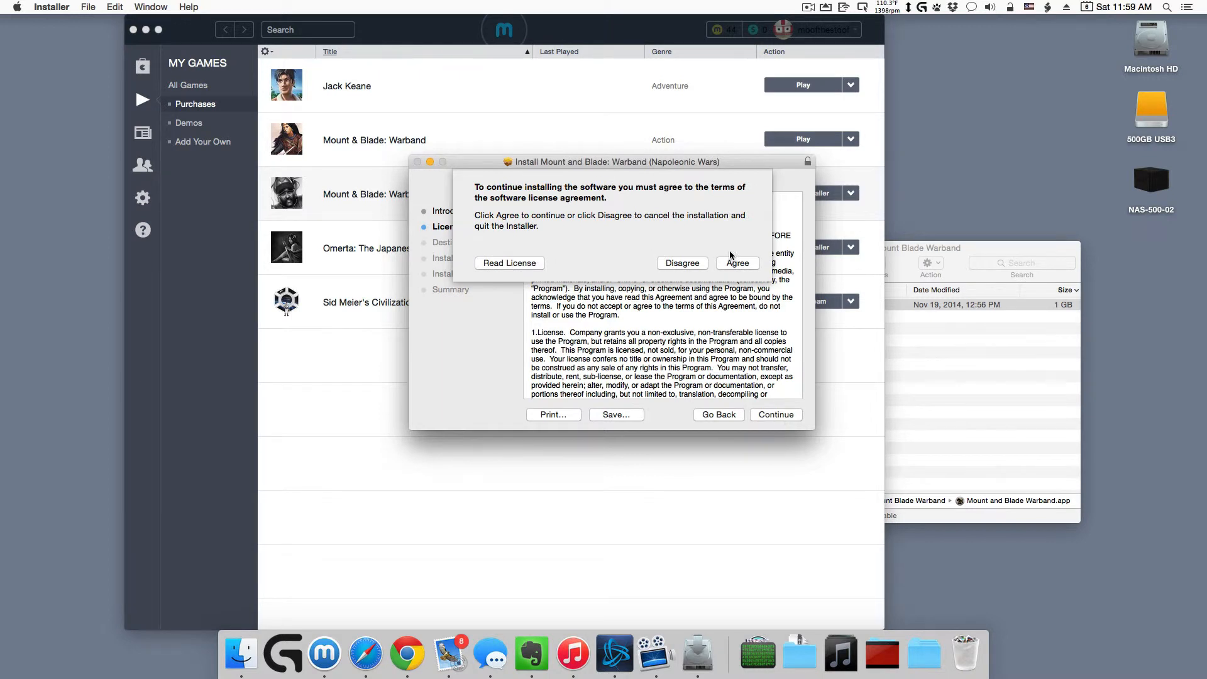
{"action": "left_click", "coordinate": [736, 263]}
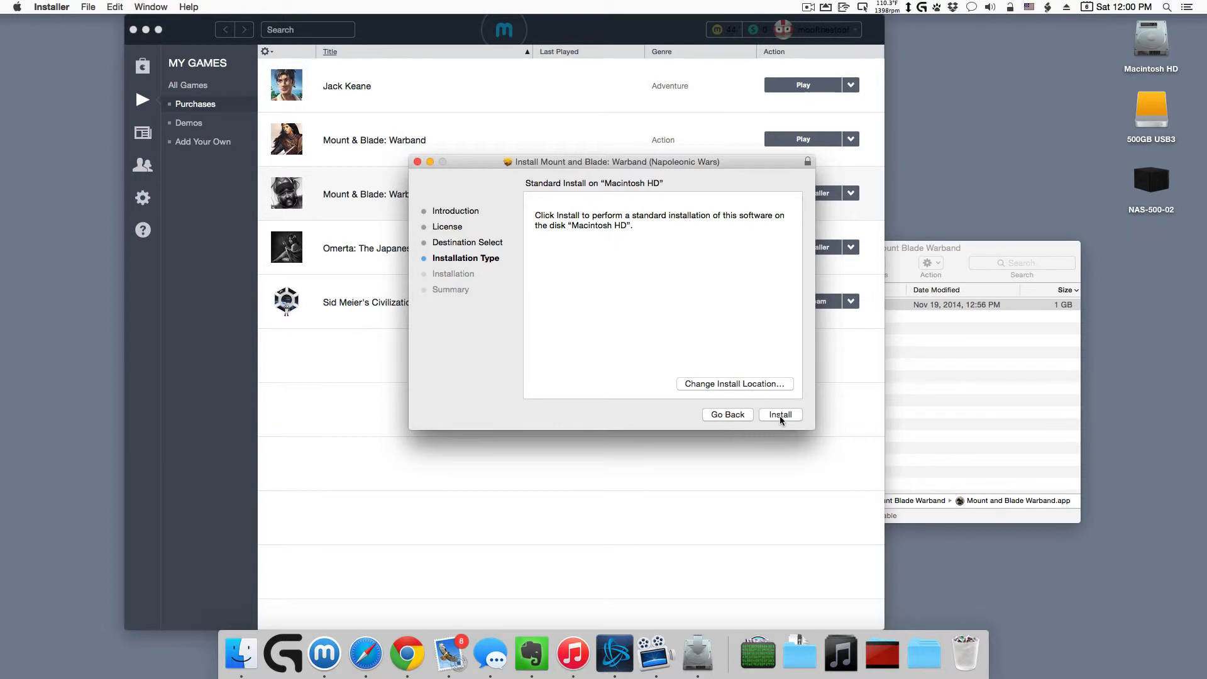
{"action": "left_click", "coordinate": [780, 415]}
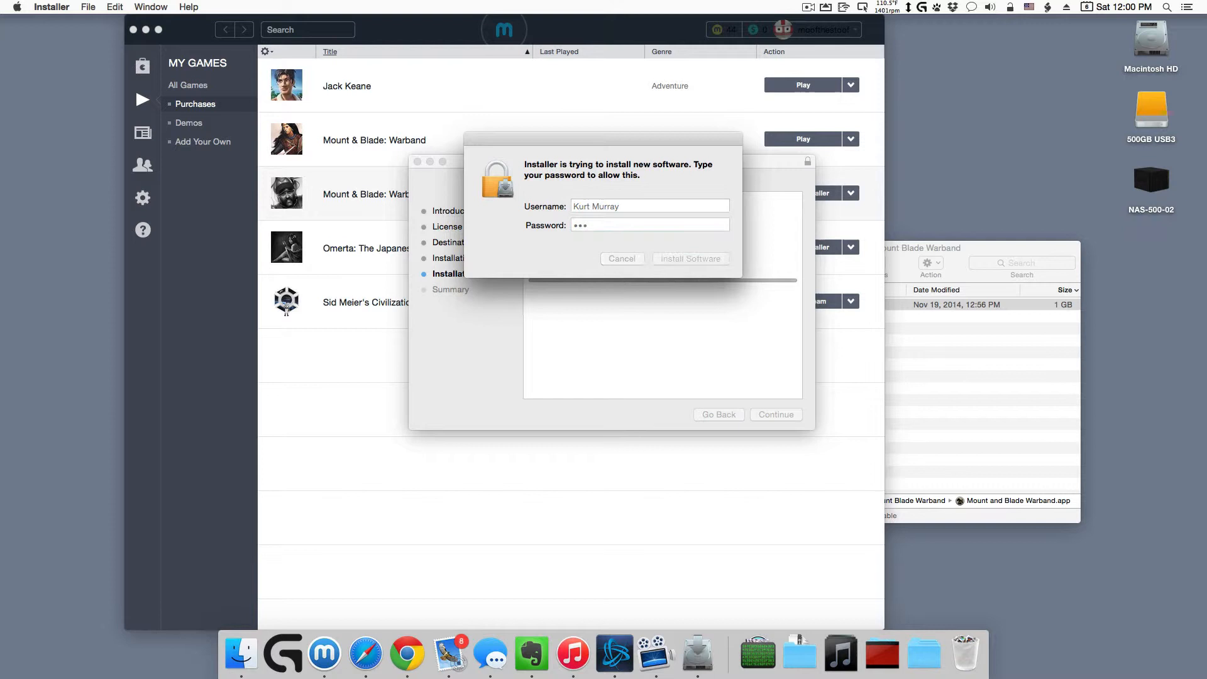
{"action": "left_click", "coordinate": [689, 257]}
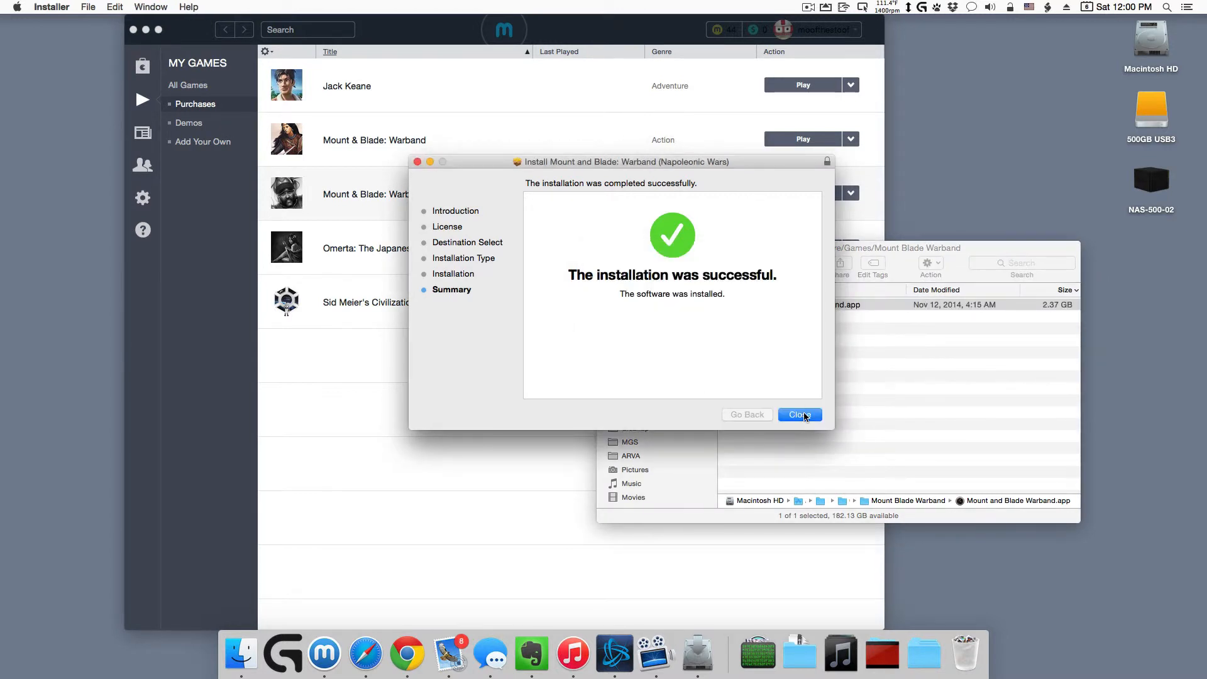
Close the finished Installer and reopen the Napoleonic Wars DLC install prompt
{"action": "left_click", "coordinate": [800, 415]}
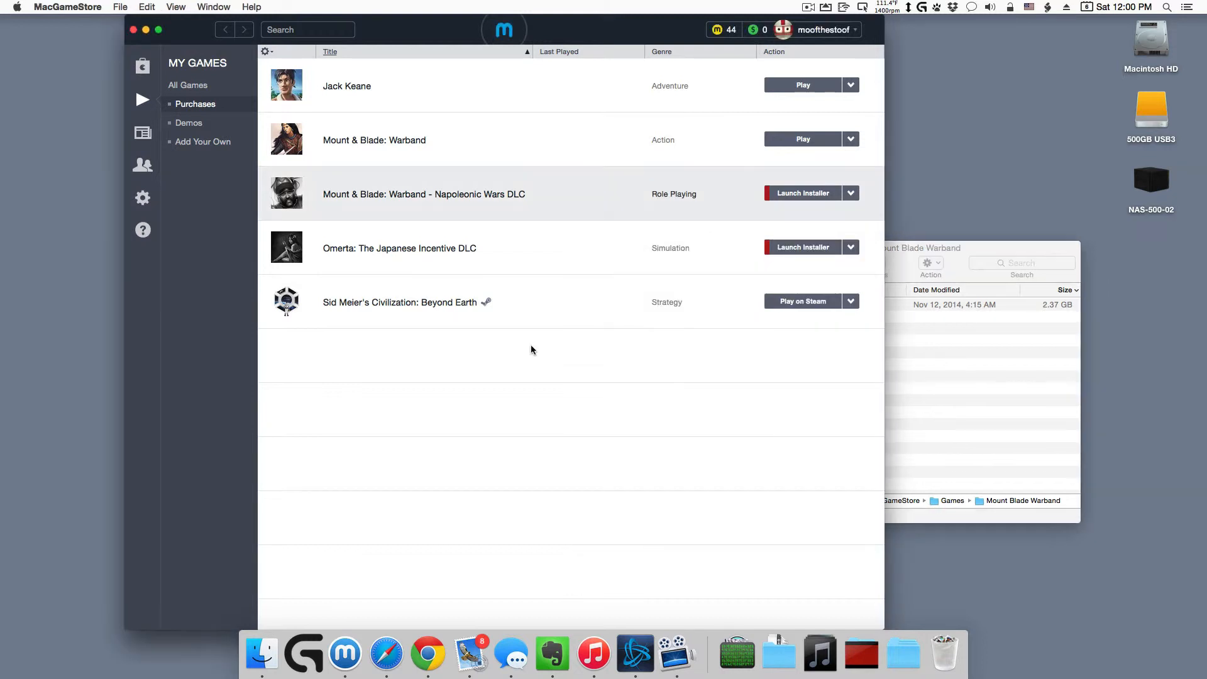
{"action": "mouse_move", "coordinate": [541, 202]}
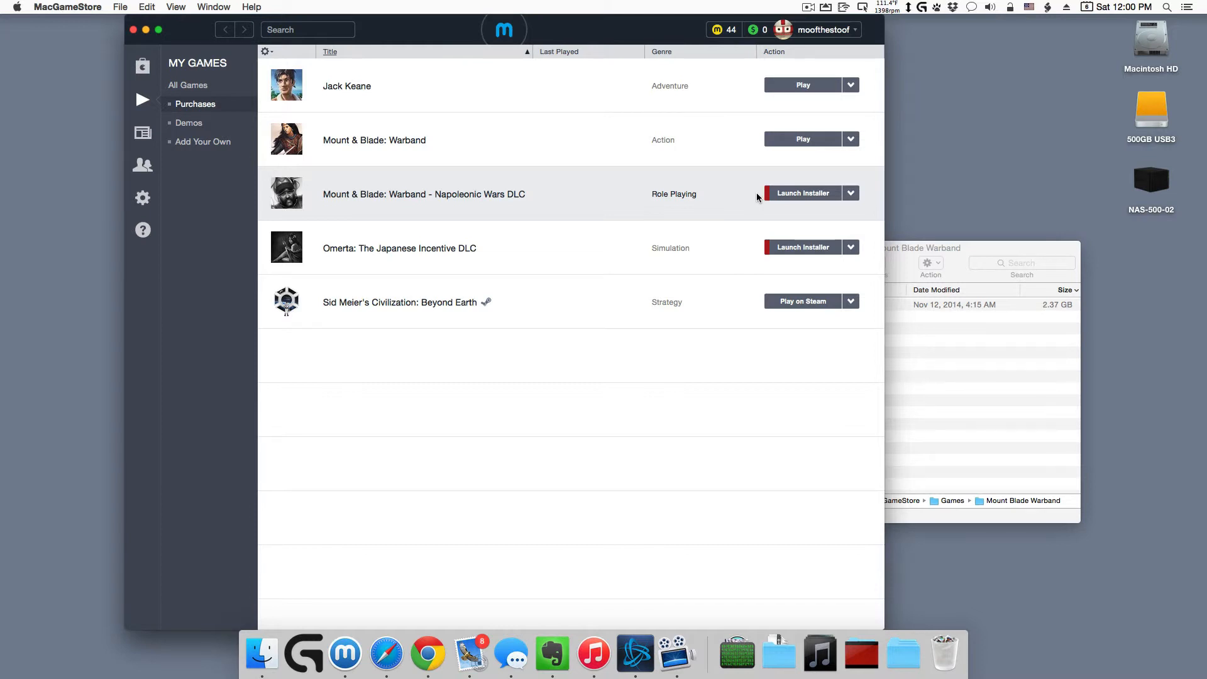
{"action": "mouse_move", "coordinate": [435, 200]}
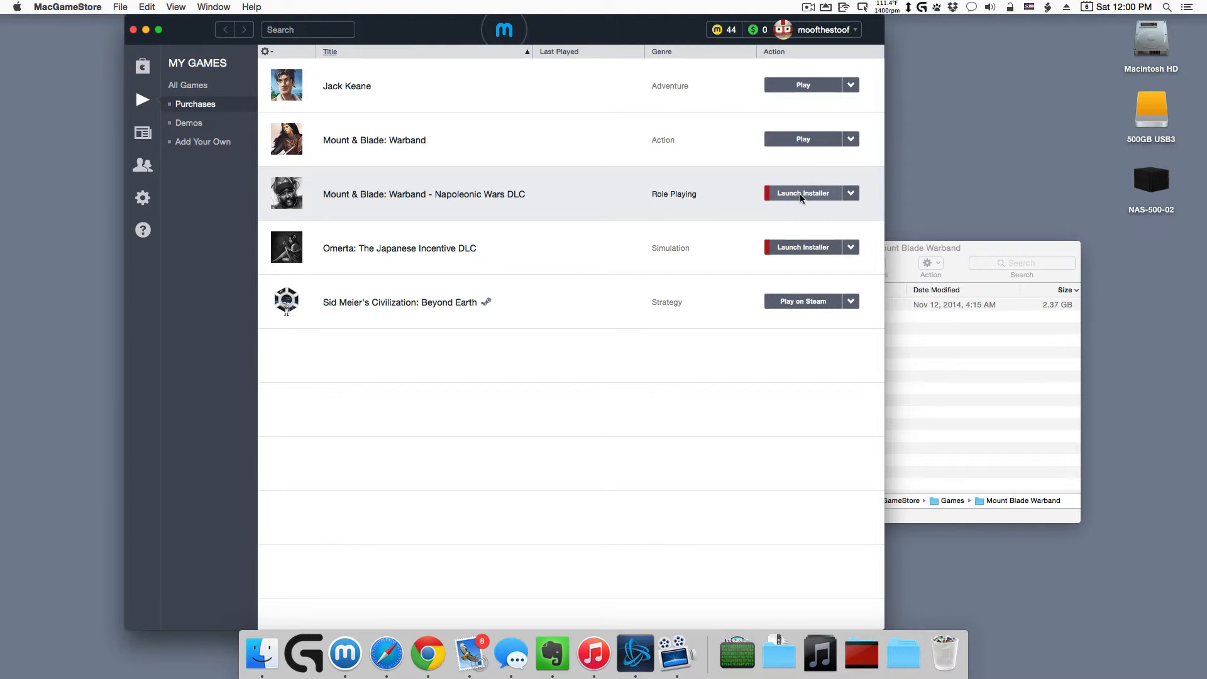
{"action": "left_click", "coordinate": [803, 194]}
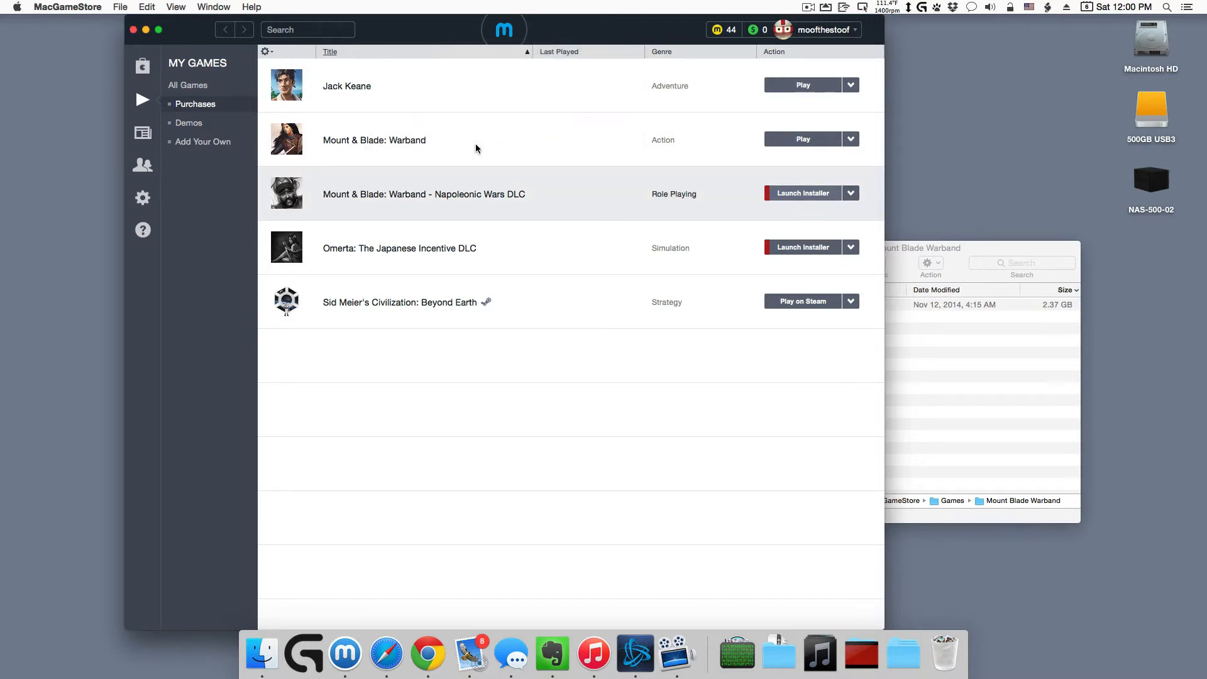
Link the DLC to Mount and Blade Warband.app in Applications/MacGameStore/Games/Mount Blade Warband
{"action": "left_click", "coordinate": [803, 193]}
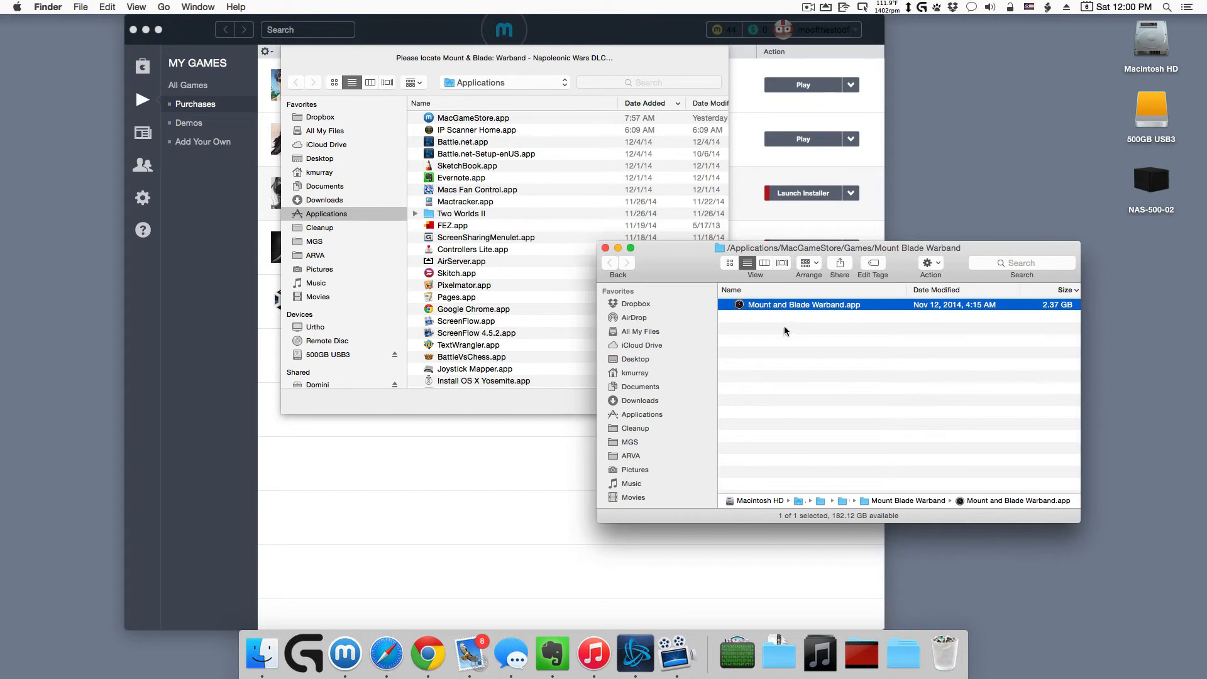
{"action": "mouse_move", "coordinate": [742, 307]}
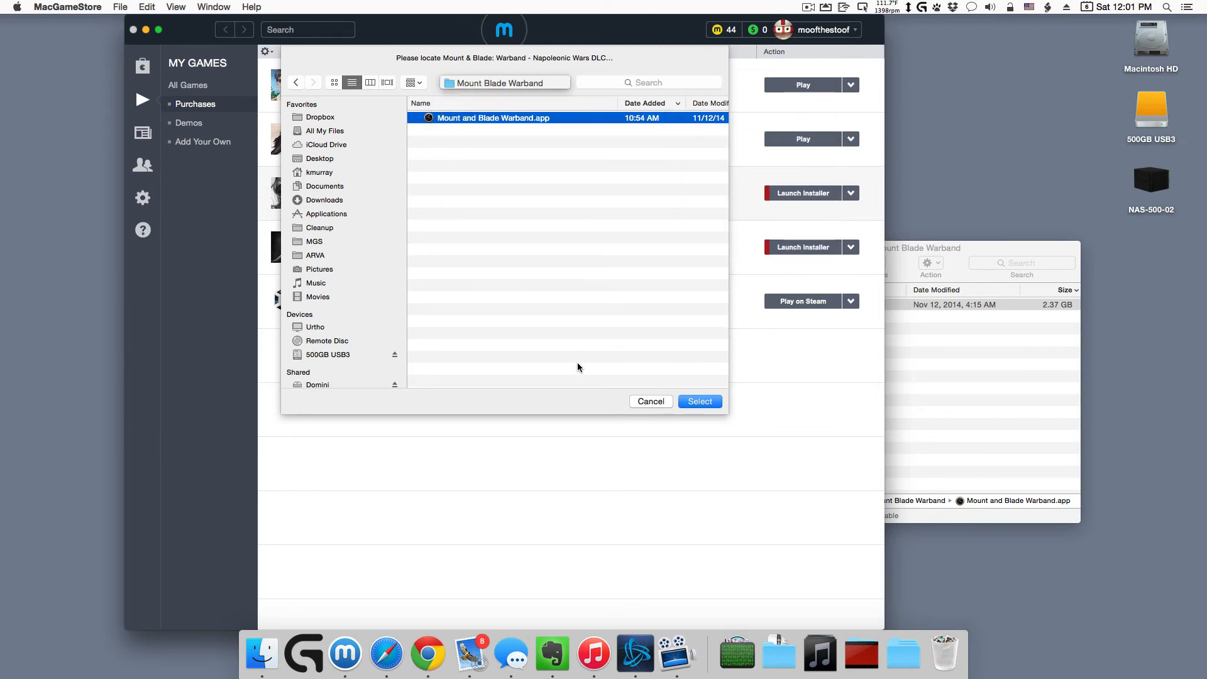
{"action": "left_click", "coordinate": [699, 402]}
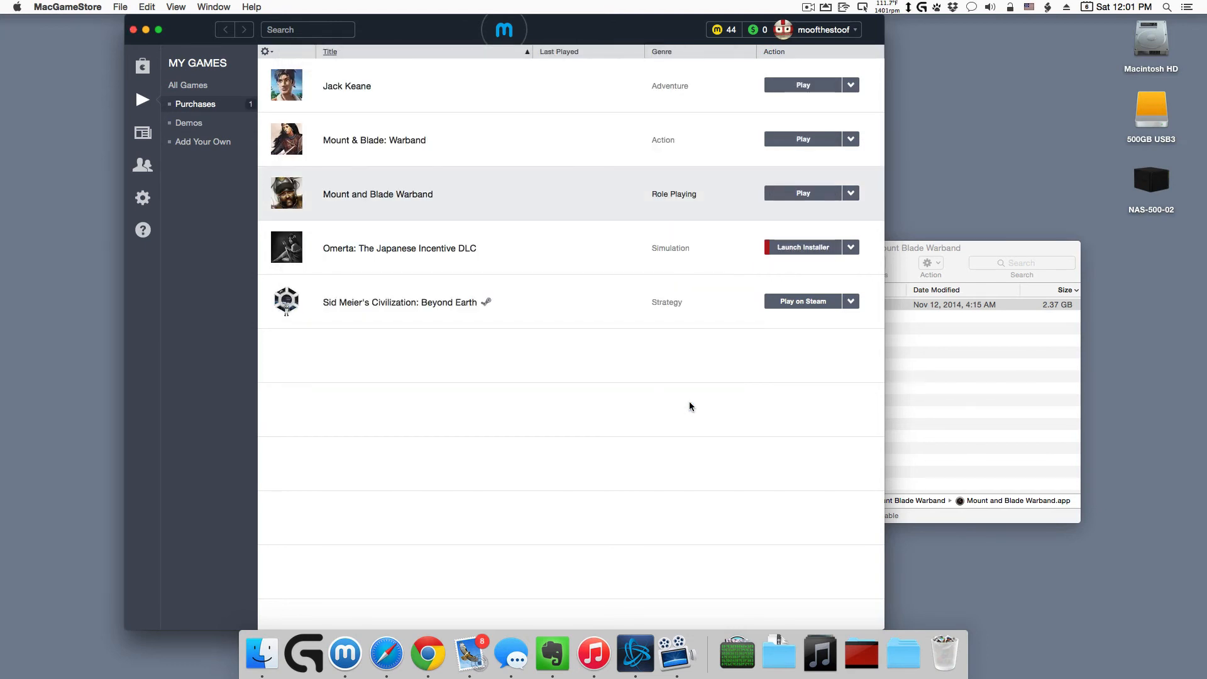